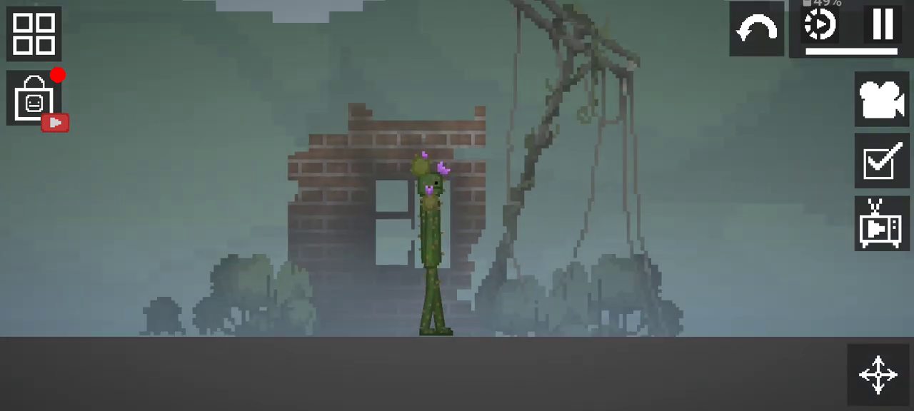
Step: Bring up the spawnable character catalogue with the User Mods category
left_click(33, 33)
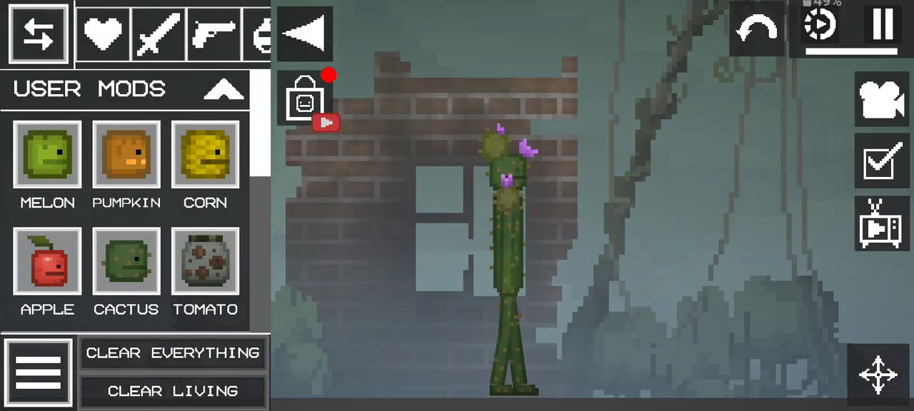
left_click(205, 155)
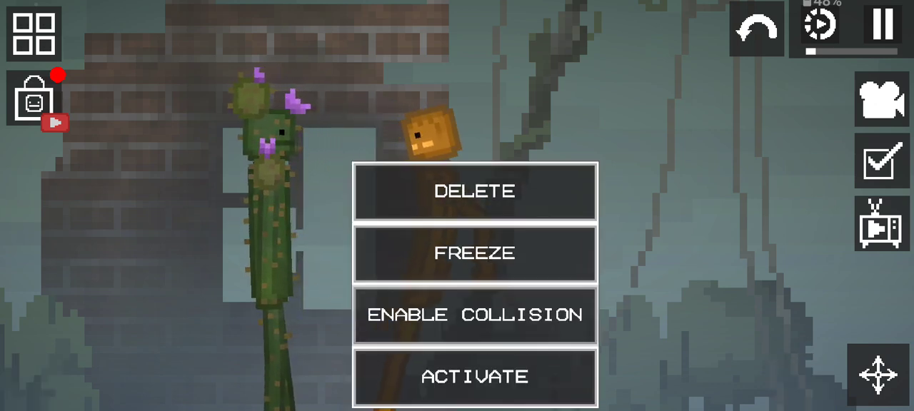
Step: Dismiss the pumpkin's Delete/Freeze/Activate menu so it stands free beside the cactus
left_click(474, 376)
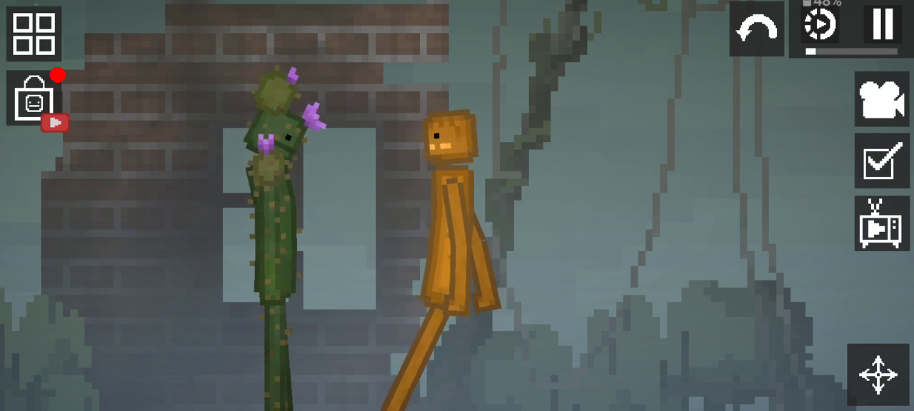